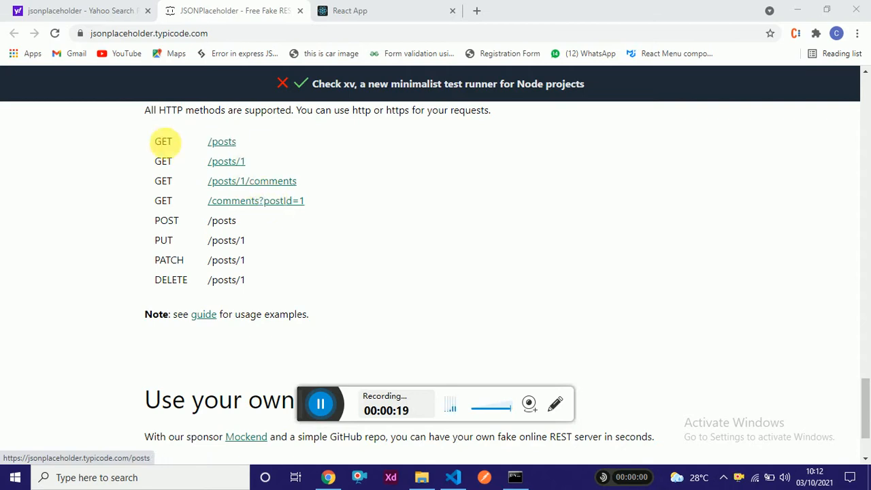
pyautogui.moveTo(151, 115)
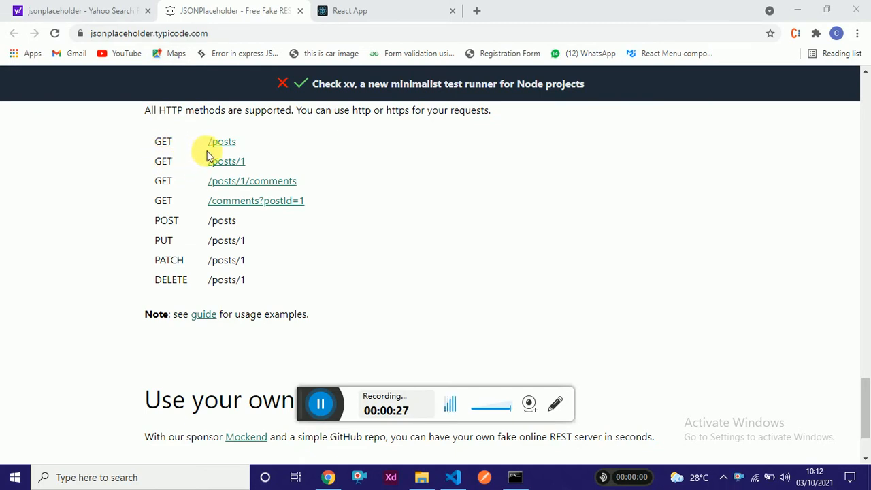
pyautogui.moveTo(198, 175)
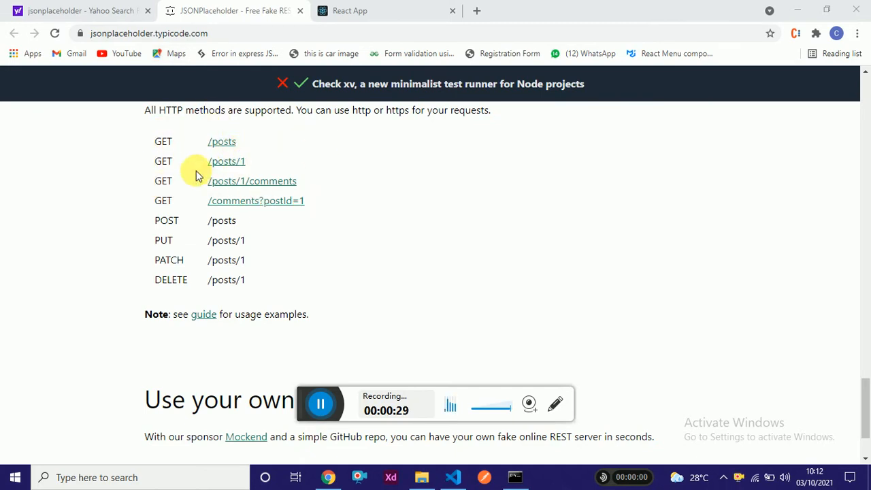
pyautogui.moveTo(257, 163)
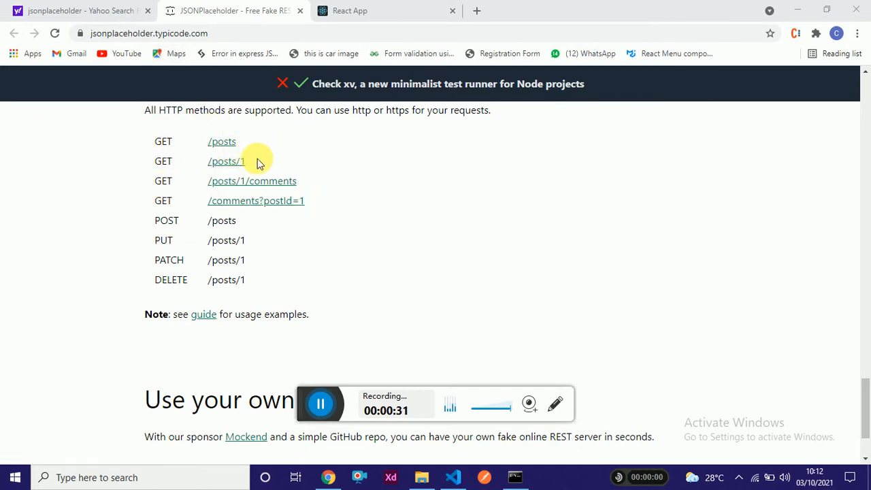
pyautogui.moveTo(243, 224)
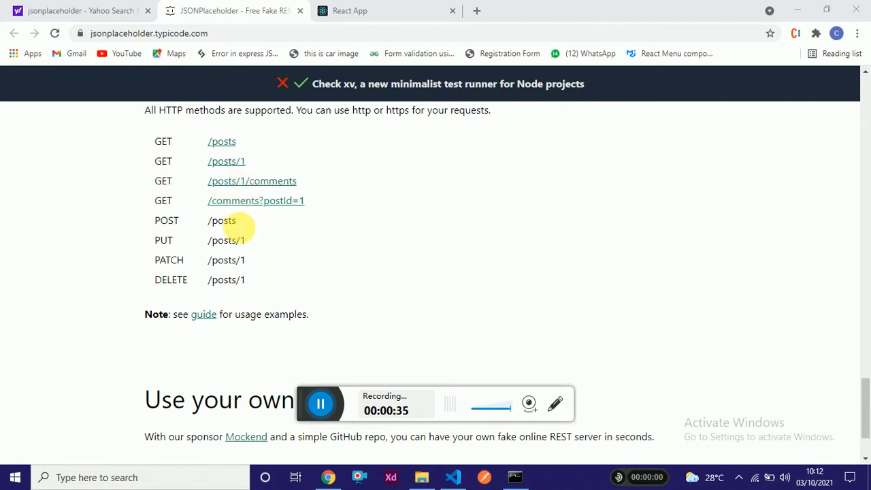
pyautogui.moveTo(222, 141)
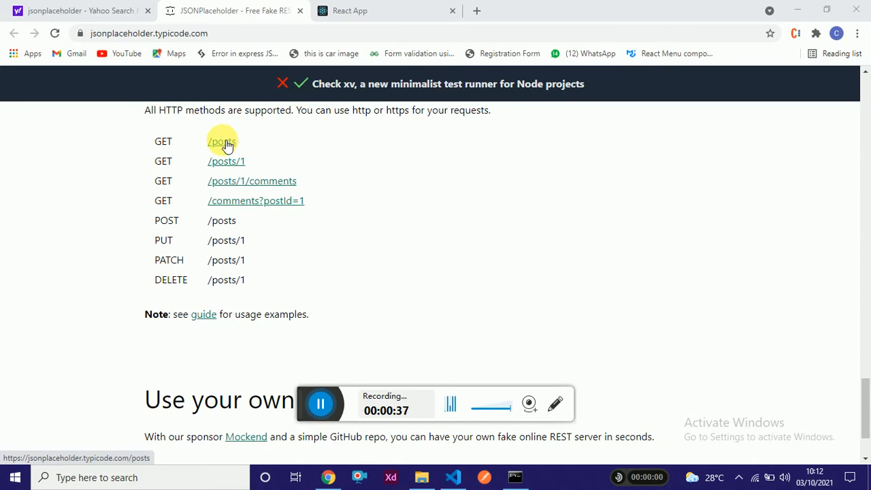
pyautogui.moveTo(388, 10)
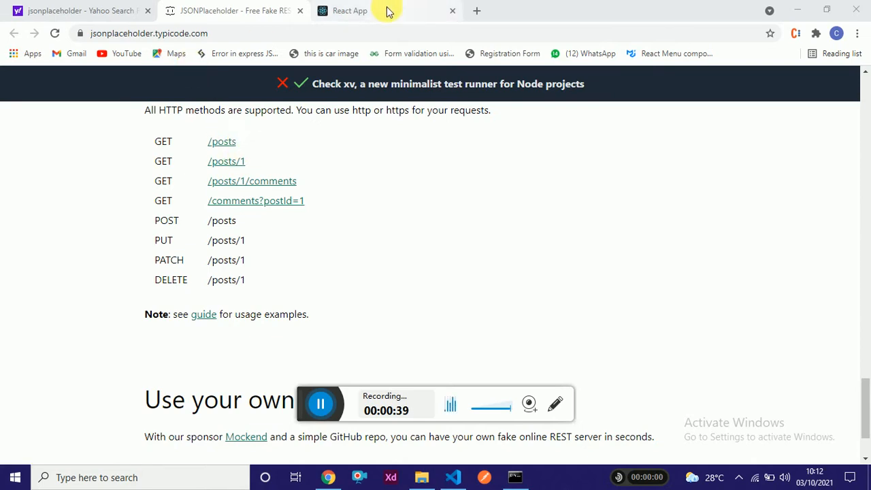
# Step: Switch to the React App tab at localhost:3000 to see the ID, Title and Body posts table
pyautogui.click(349, 10)
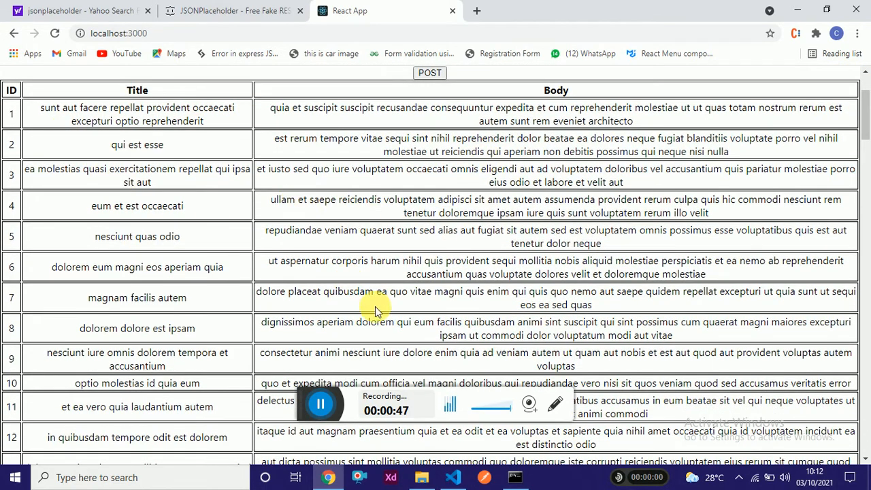
pyautogui.click(452, 477)
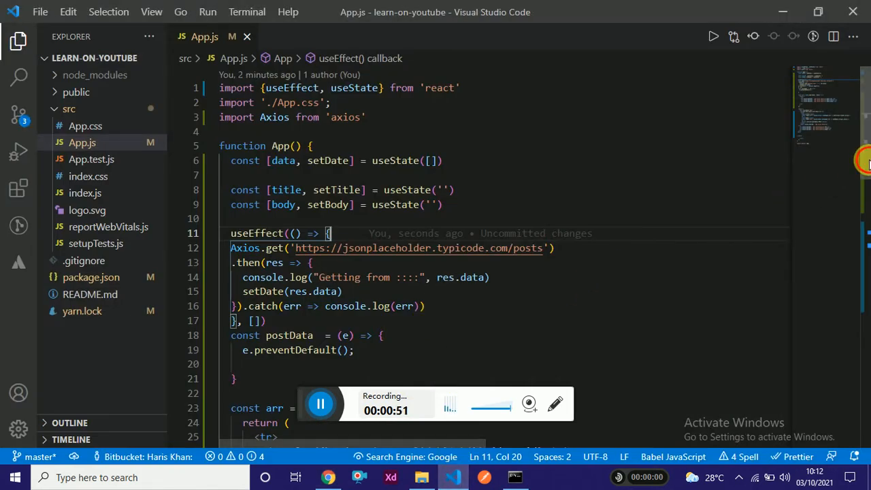
pyautogui.scroll(-3)
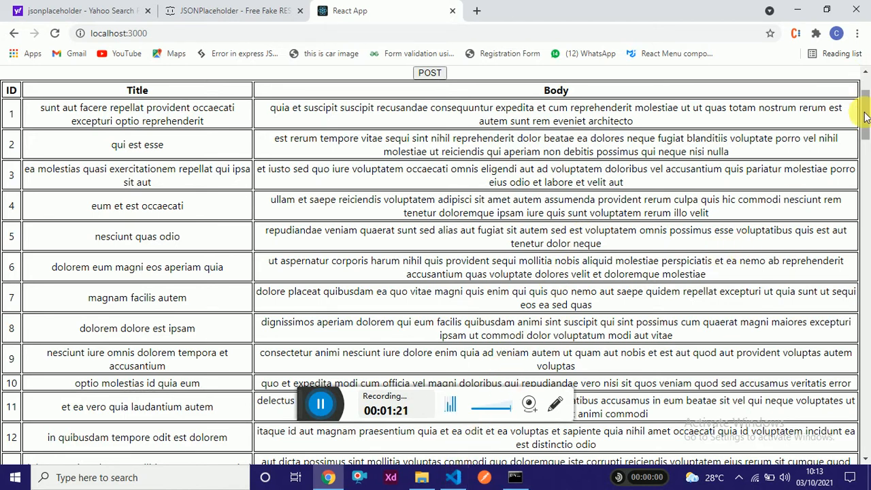
pyautogui.scroll(3)
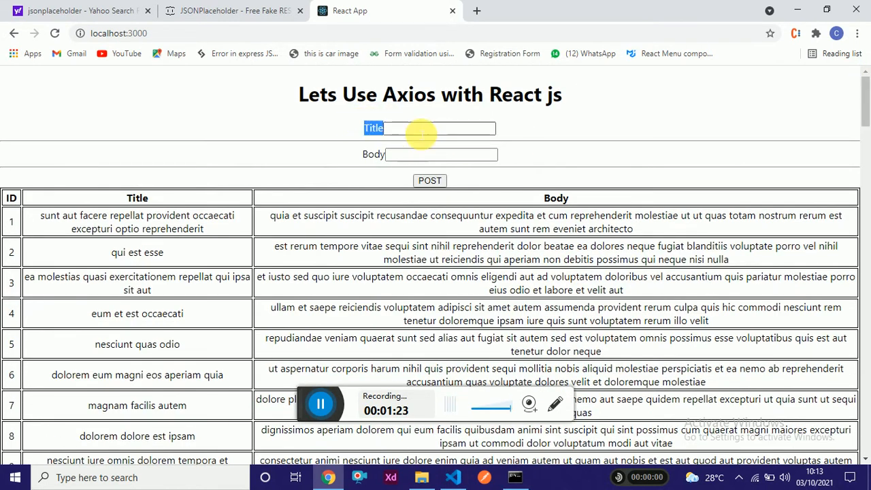
pyautogui.click(430, 128)
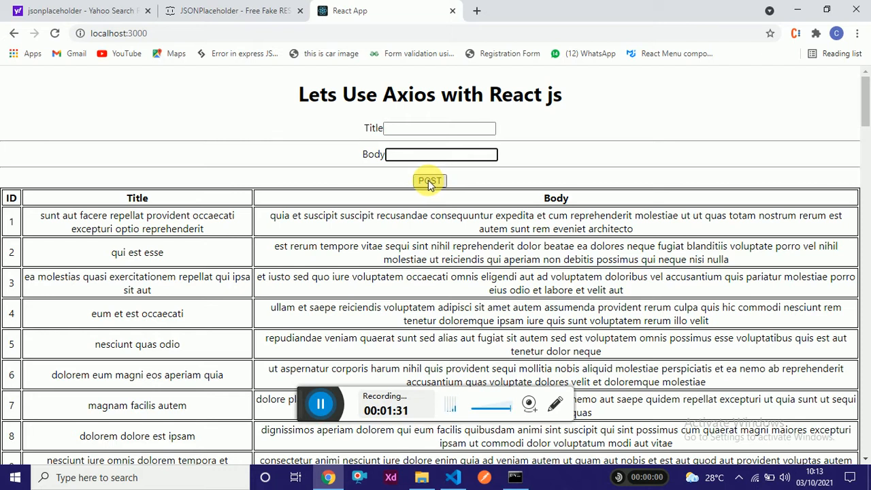
pyautogui.moveTo(410, 196)
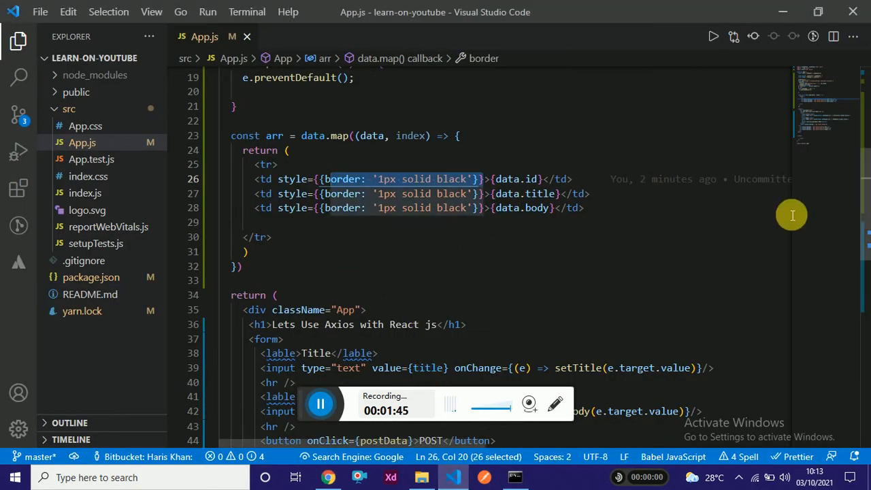
# Step: Scroll App.js to the form JSX and highlight the Title label markup and its value binding
pyautogui.scroll(-3)
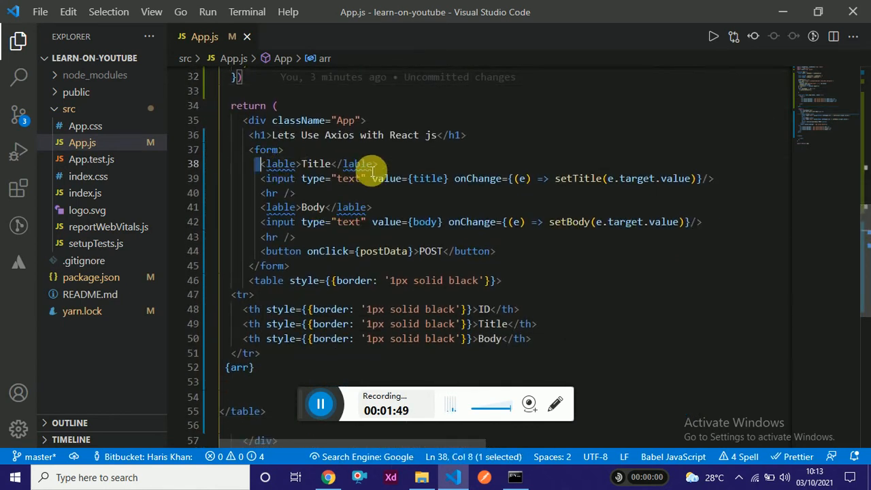
pyautogui.moveTo(261, 163); pyautogui.dragTo(372, 163)
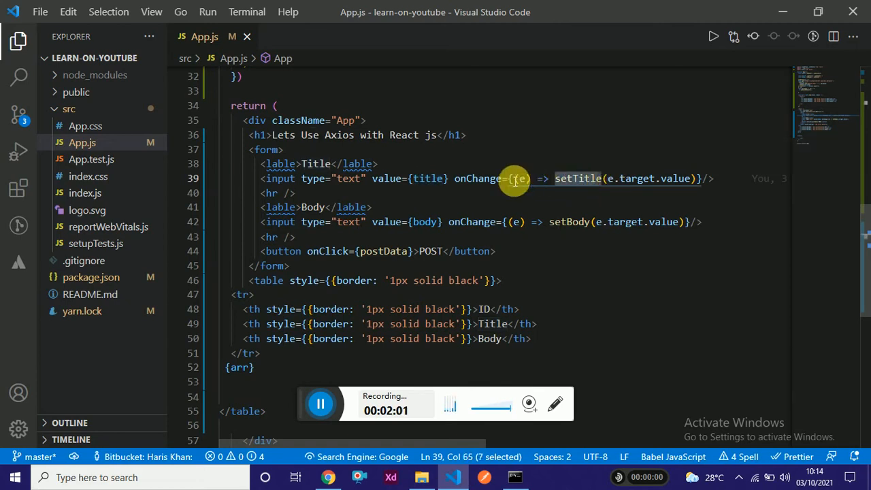
pyautogui.moveTo(602, 193)
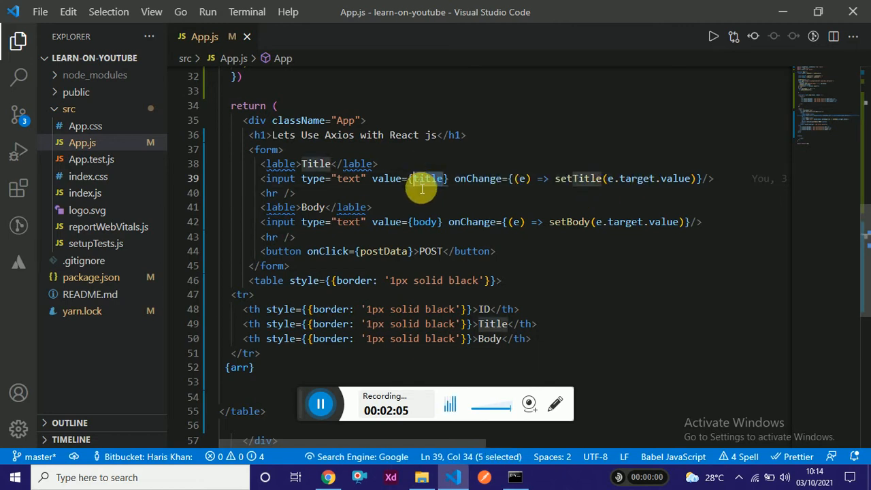
pyautogui.moveTo(656, 229)
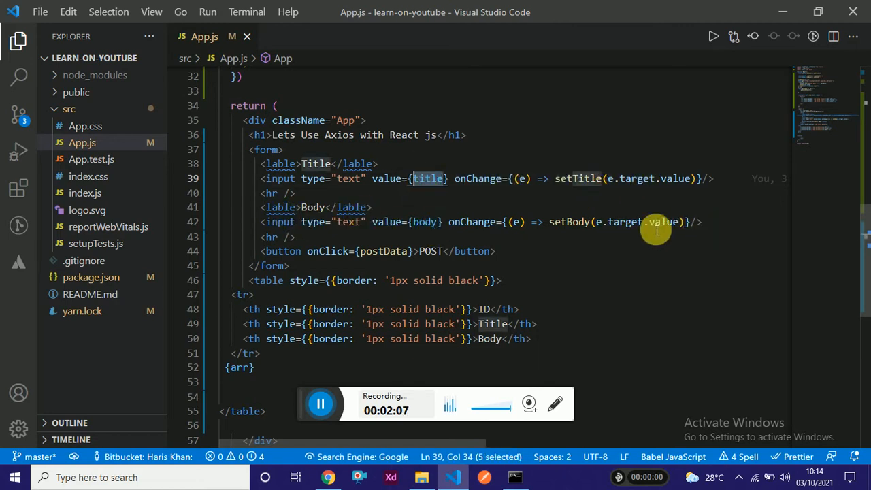
pyautogui.scroll(3)
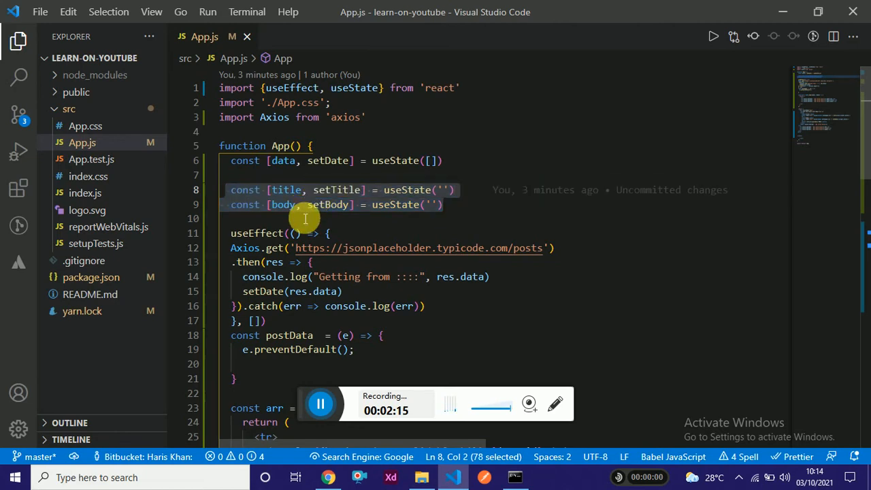
pyautogui.click(439, 218)
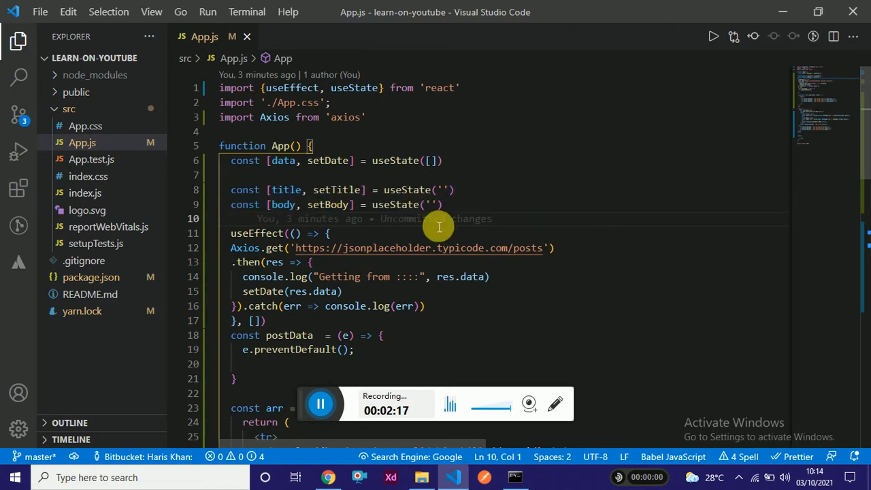
pyautogui.scroll(-3)
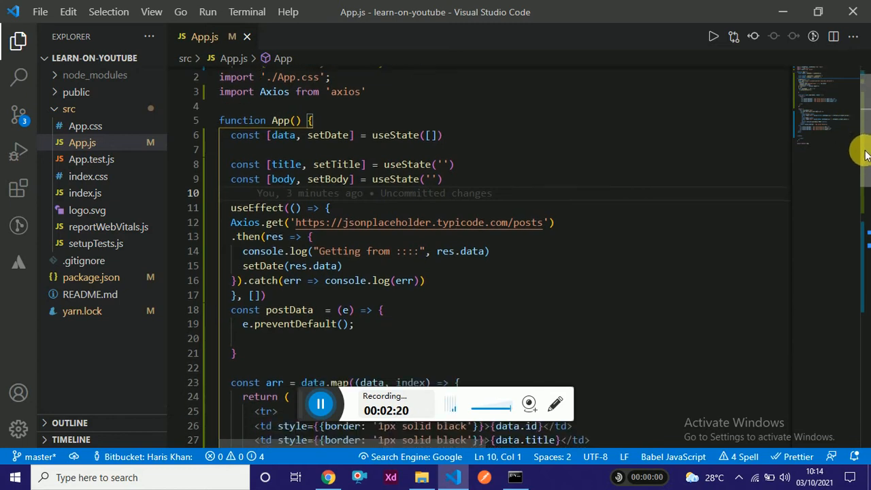
pyautogui.scroll(-3)
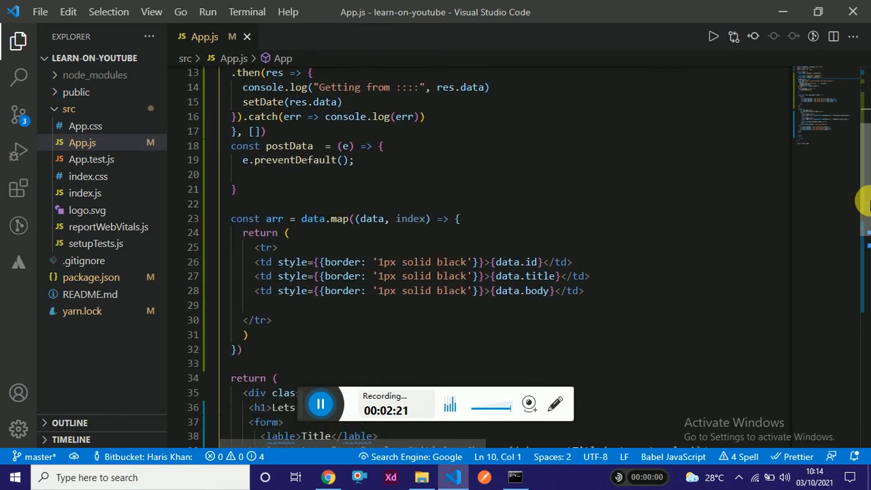
pyautogui.scroll(-3)
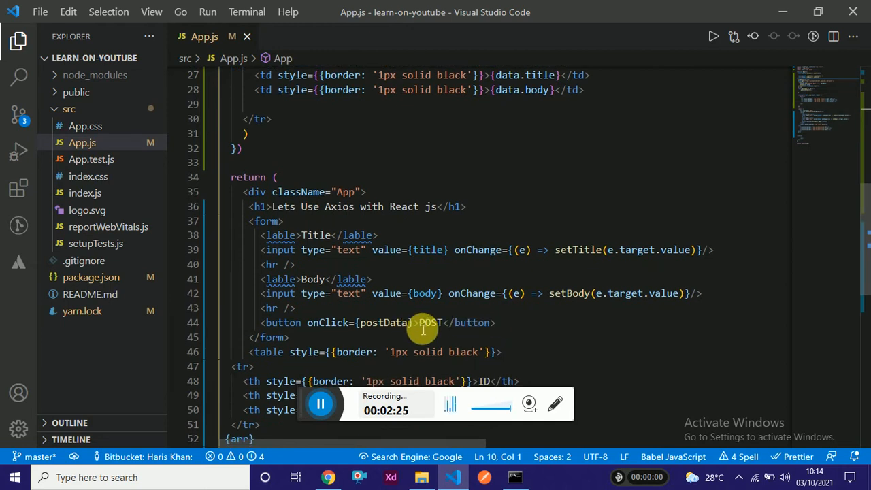
pyautogui.doubleClick(381, 322)
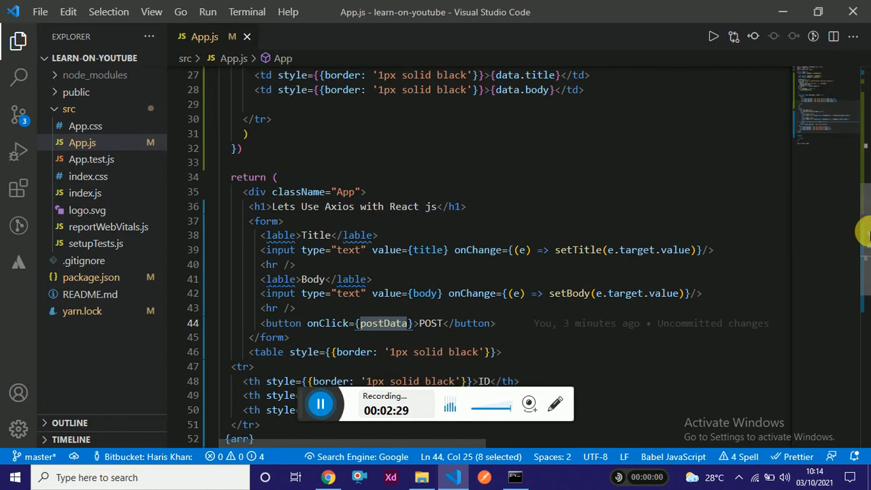
pyautogui.scroll(3)
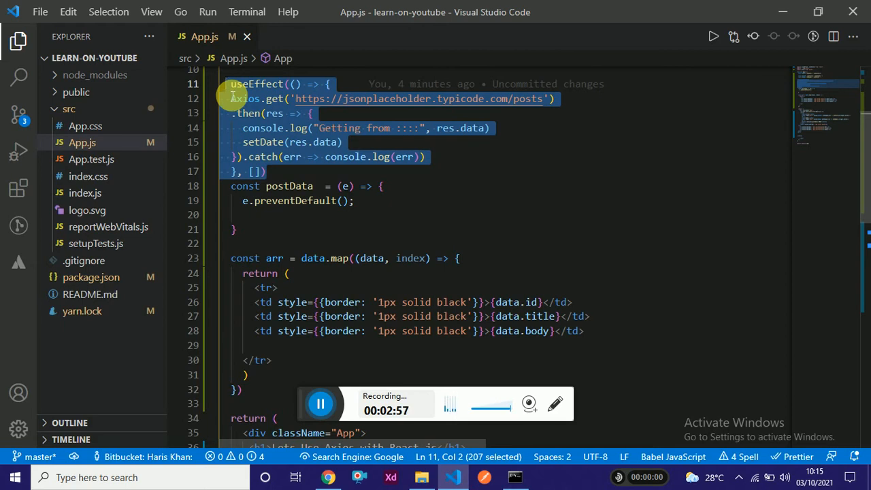
# Step: Write an Axios.post() call inside the empty postData function
pyautogui.click(258, 223)
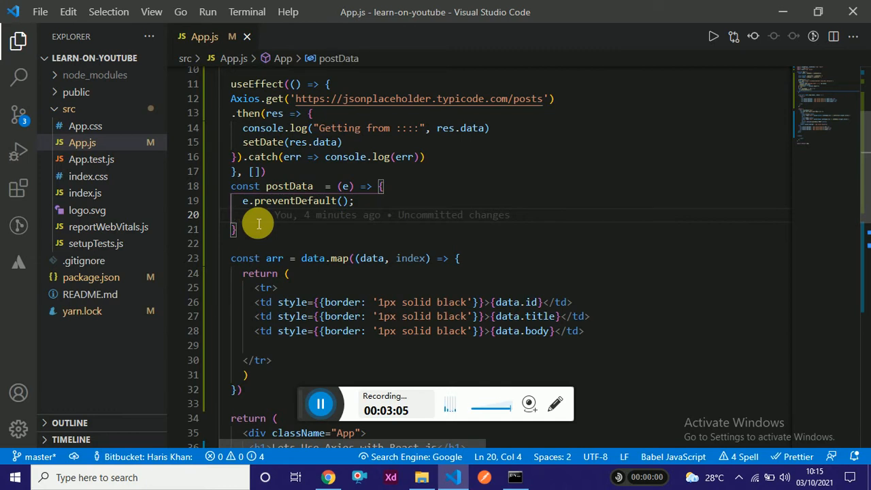
pyautogui.write('Axios')
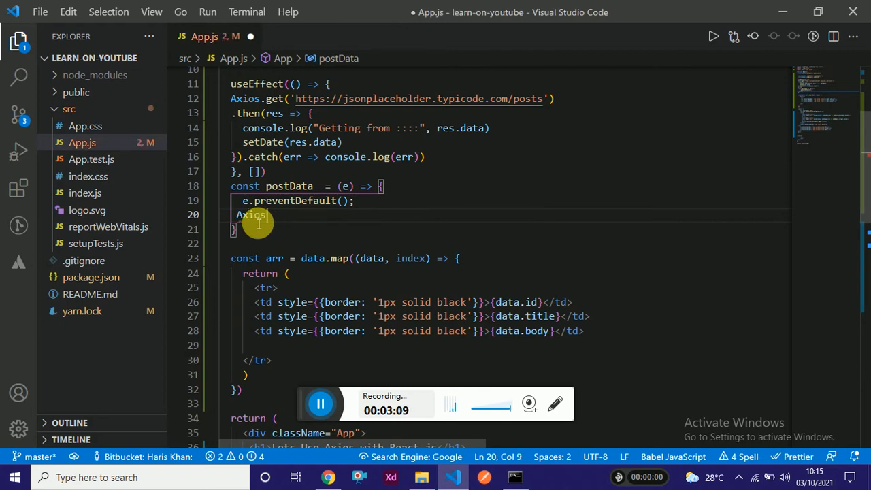
pyautogui.write('.p')
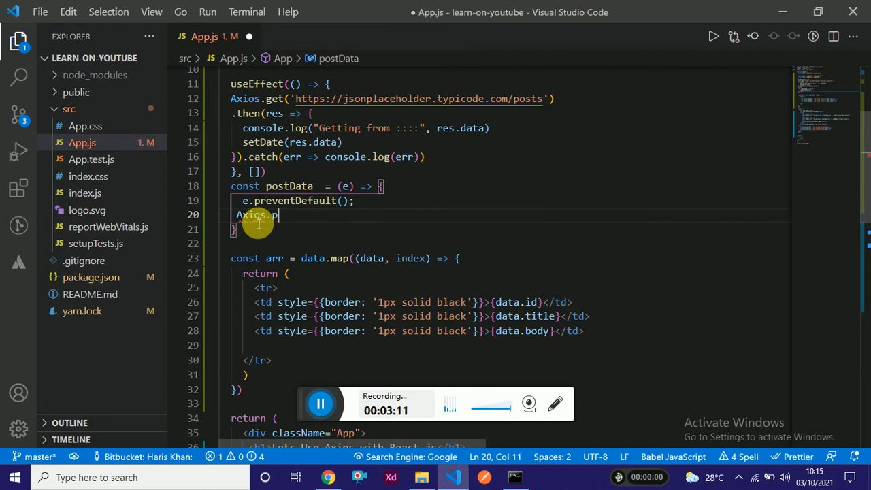
pyautogui.write('ost()')
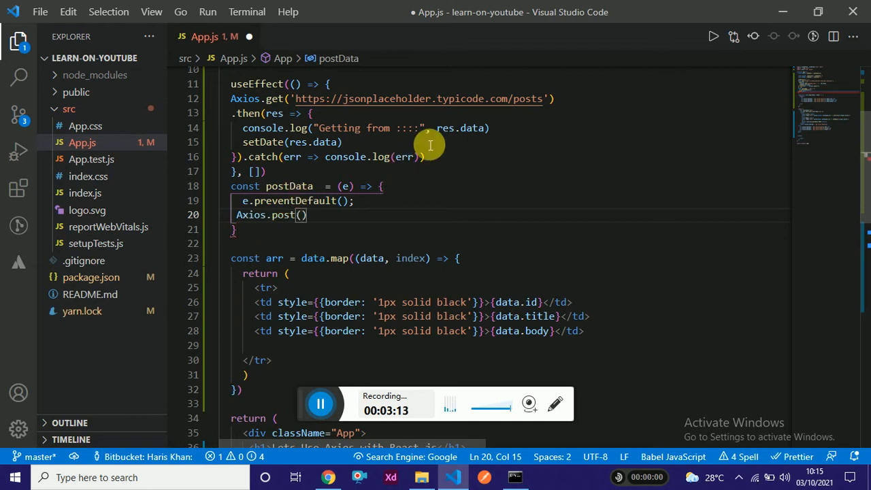
pyautogui.moveTo(310, 105)
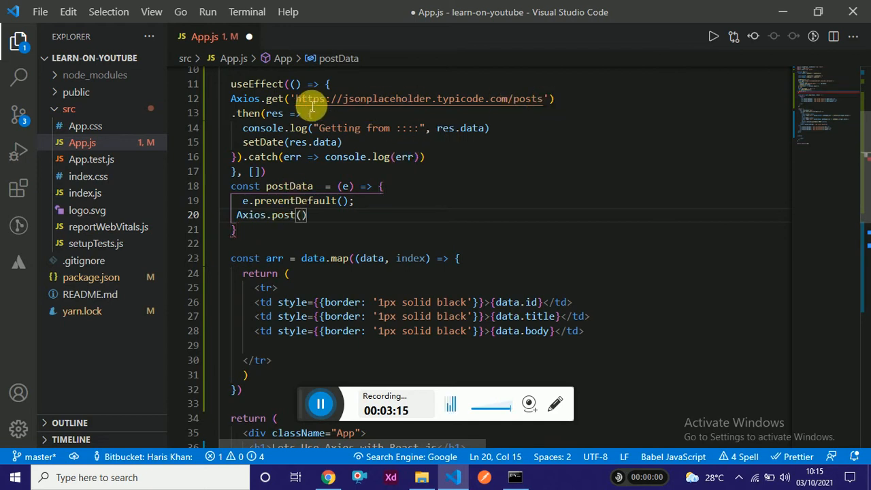
pyautogui.doubleClick(417, 98)
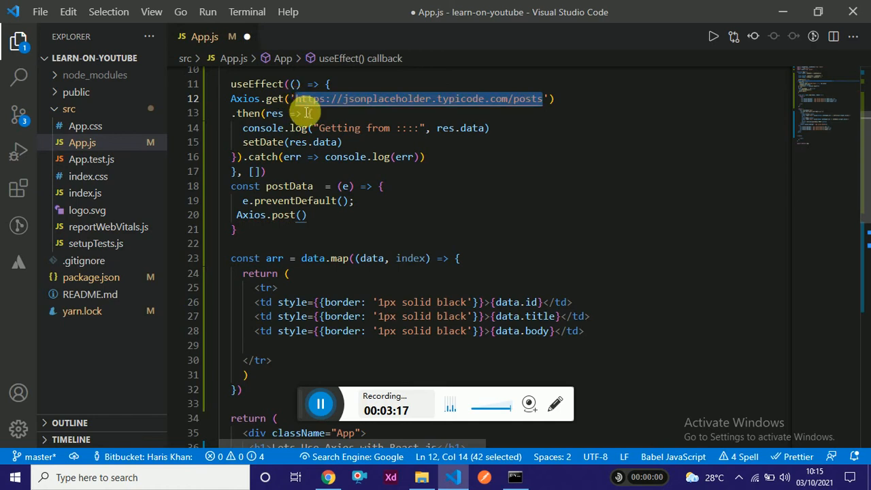
pyautogui.click(304, 215)
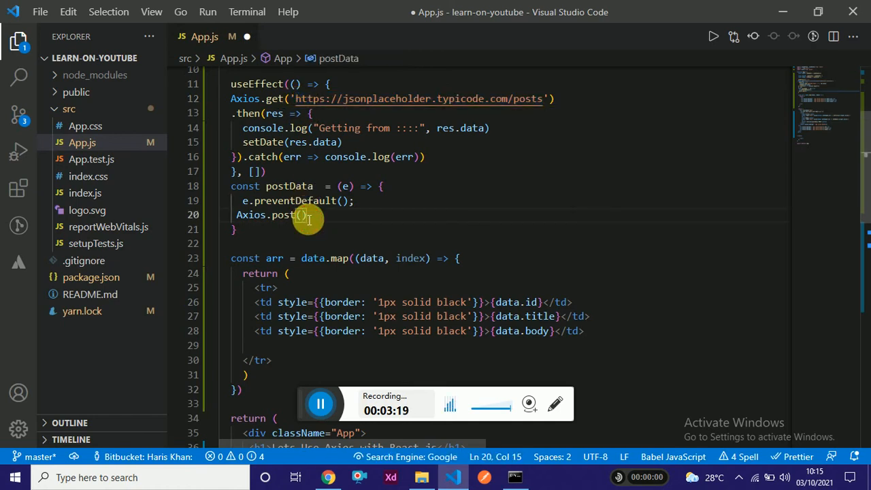
pyautogui.write("''")
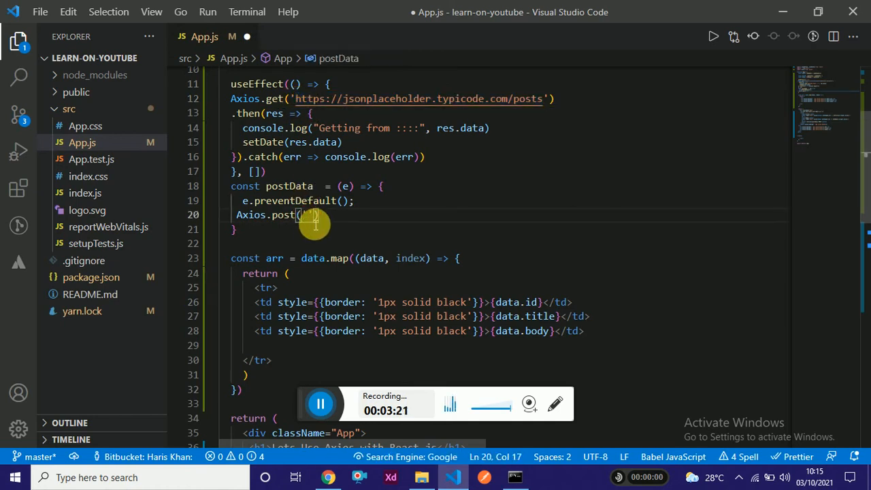
pyautogui.write("'https://jsonplaceholder.typicode.com/posts'")
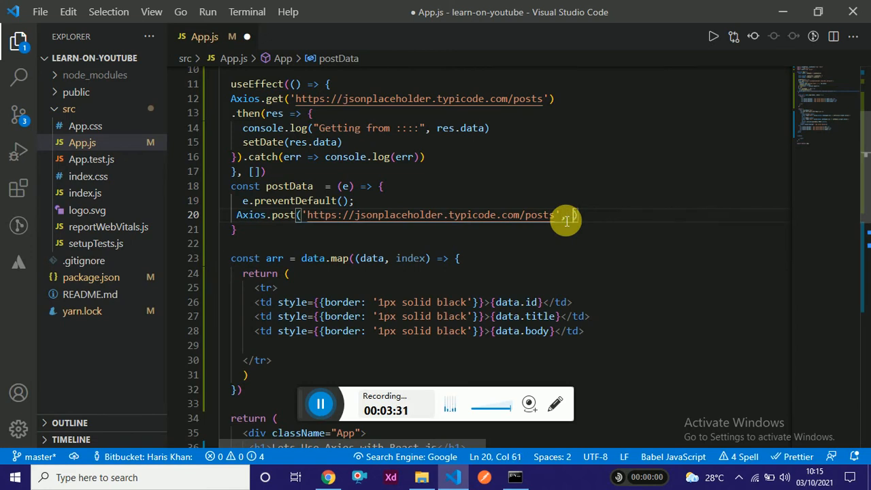
pyautogui.write('{}')
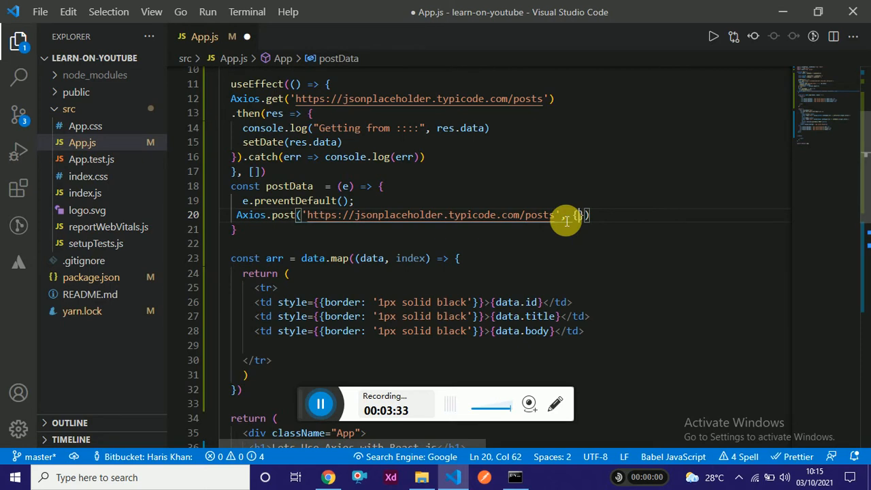
# Step: Fill the post object with a title: Title entry and start the body property
pyautogui.press('Enter')
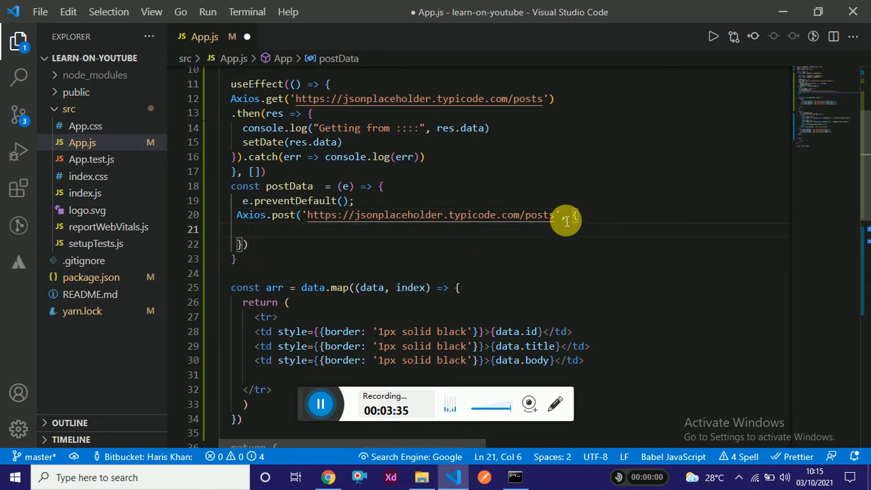
pyautogui.write('title')
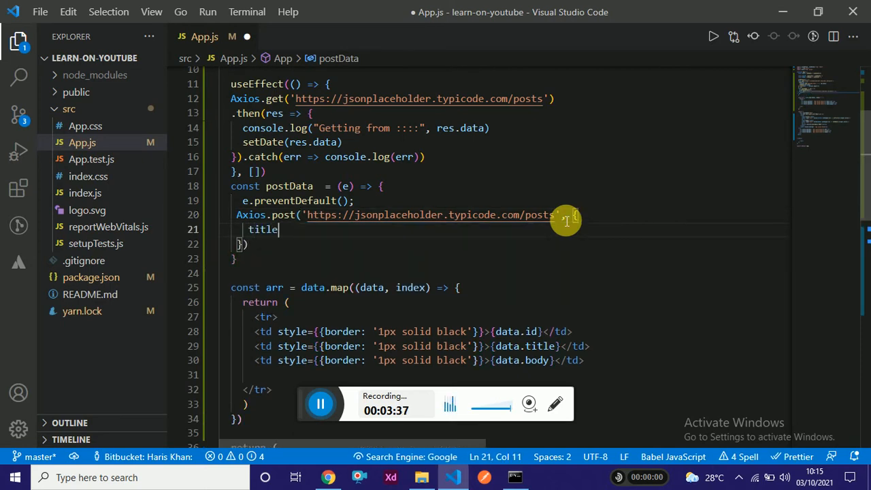
pyautogui.write(',')
pyautogui.write('body')
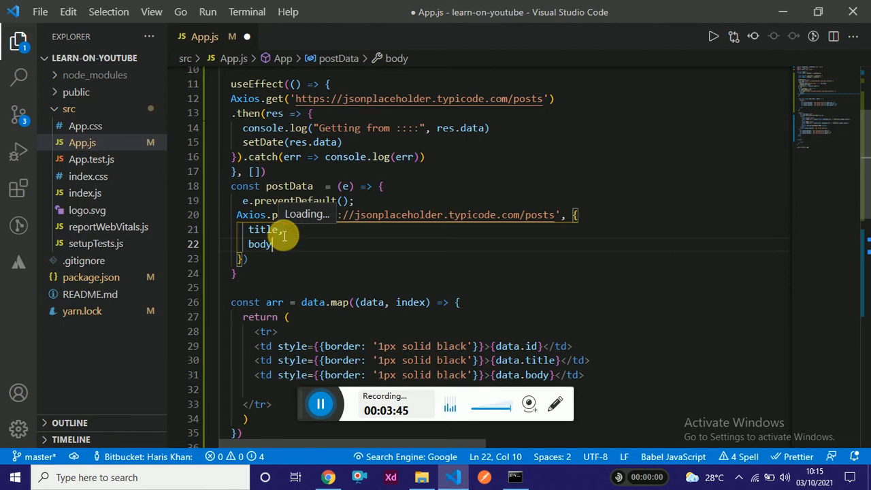
pyautogui.doubleClick(262, 229)
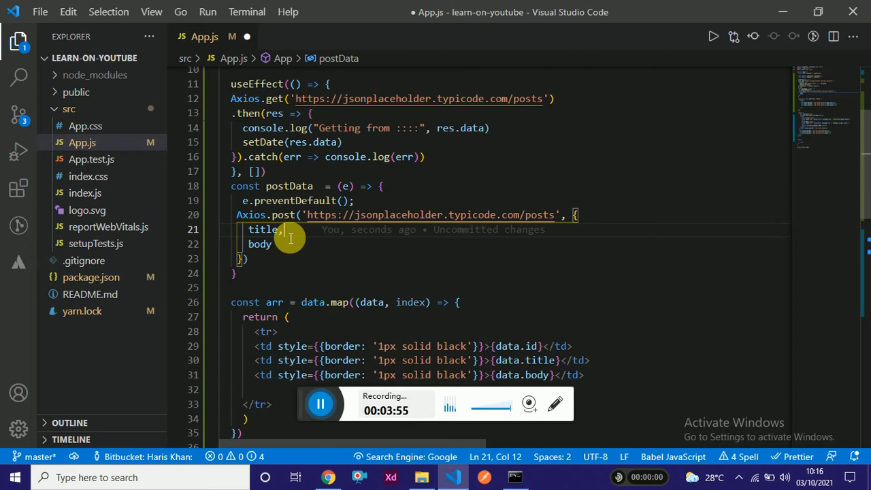
pyautogui.press('Backspace')
pyautogui.write(': ')
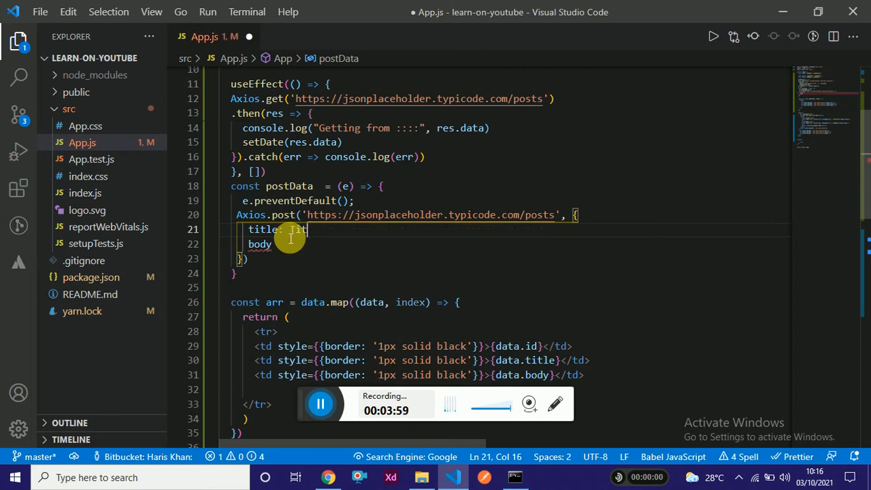
pyautogui.write('Title,')
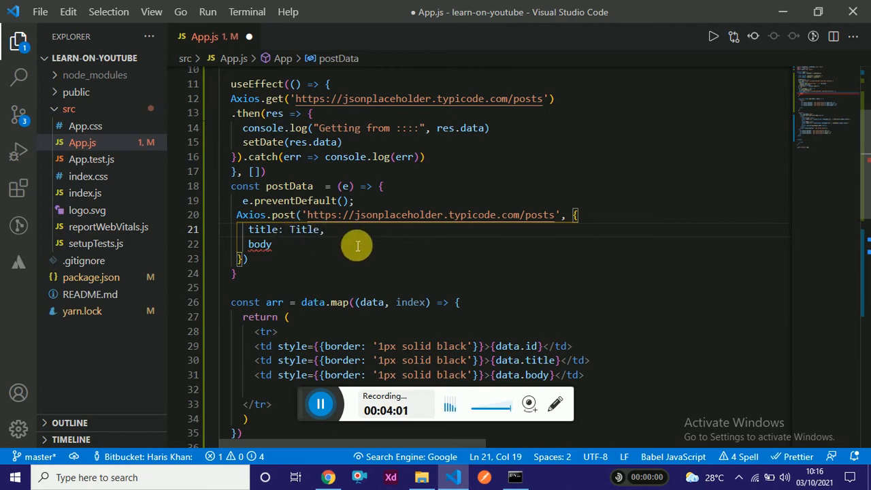
pyautogui.moveTo(319, 242)
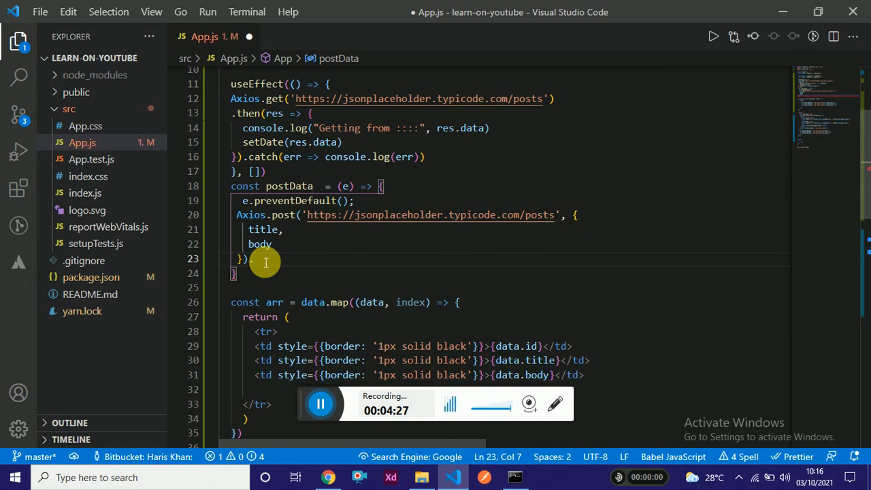
# Step: Chain .then(res => console.log('Posting data', res)) onto the Axios.post call, with an error catch
pyautogui.write('then')
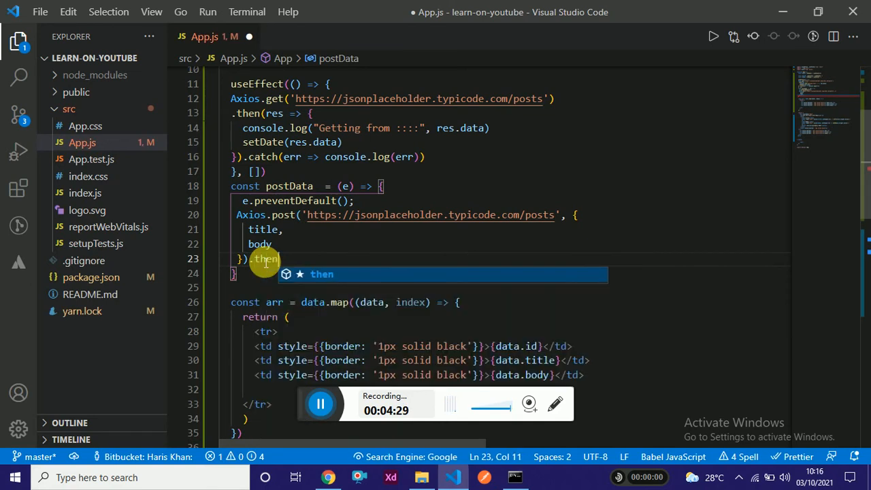
pyautogui.write('(res')
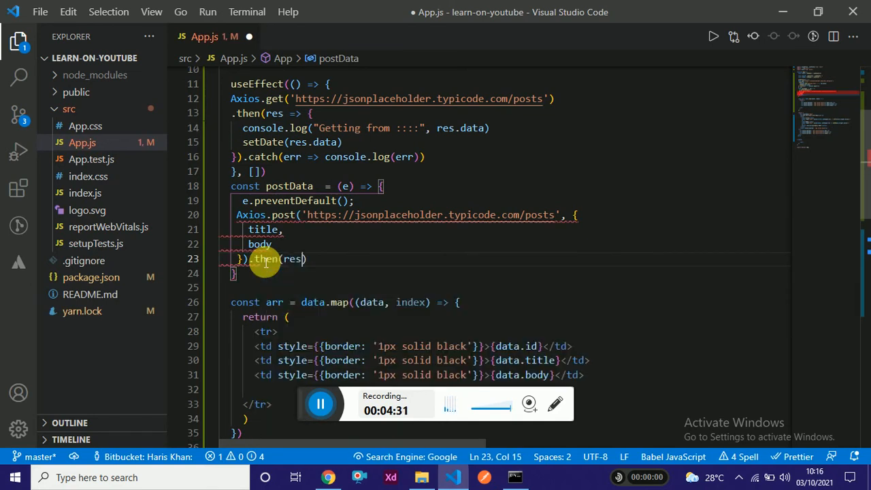
pyautogui.write('=> con')
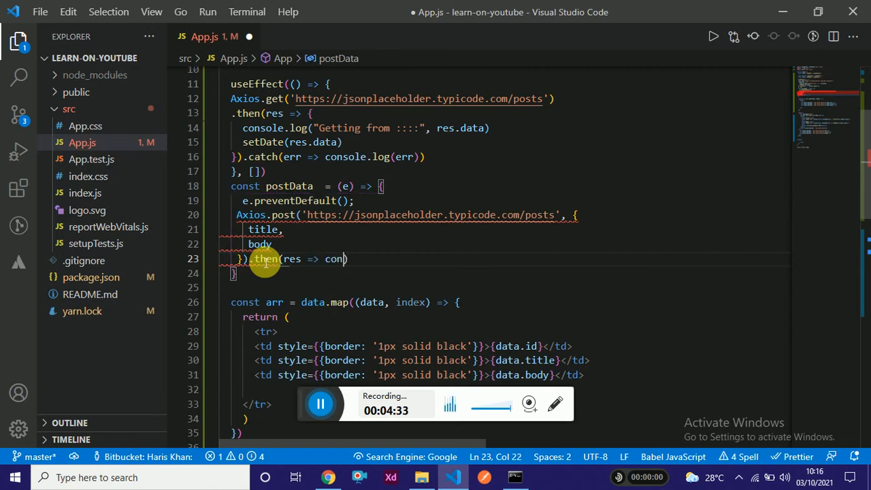
pyautogui.write('sole.')
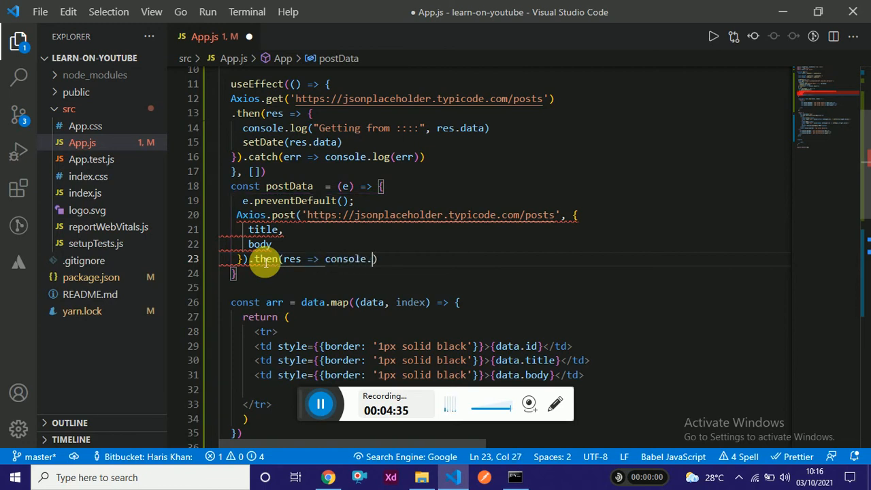
pyautogui.write('log(')
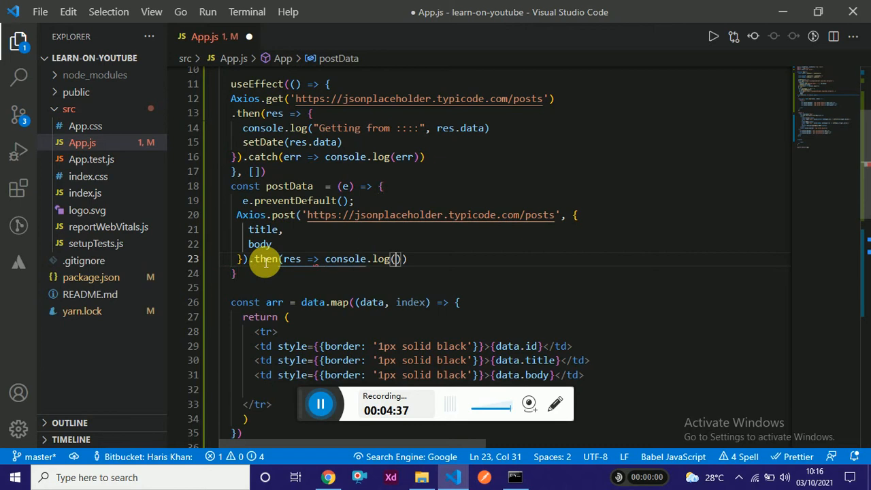
pyautogui.write("''")
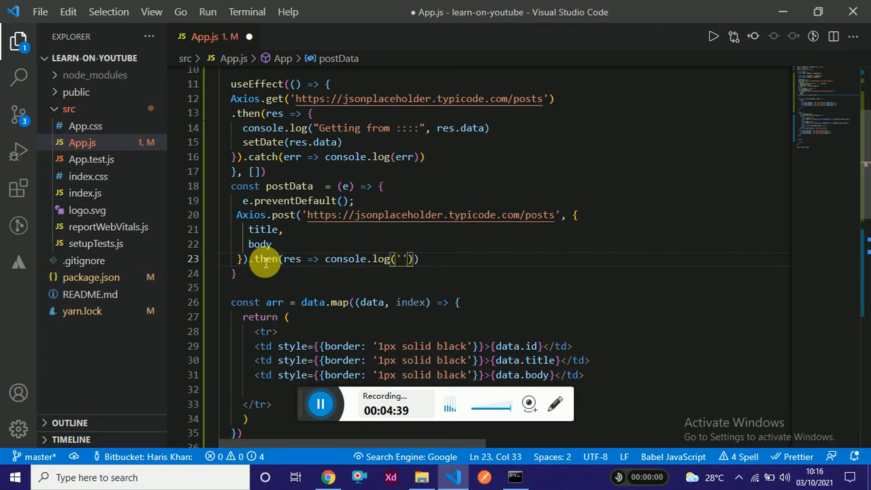
pyautogui.press('Backspace')
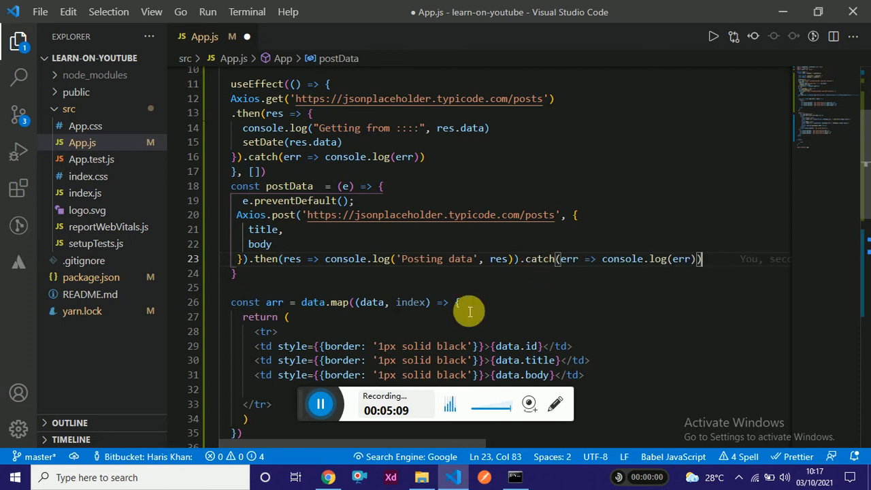
pyautogui.moveTo(375, 283)
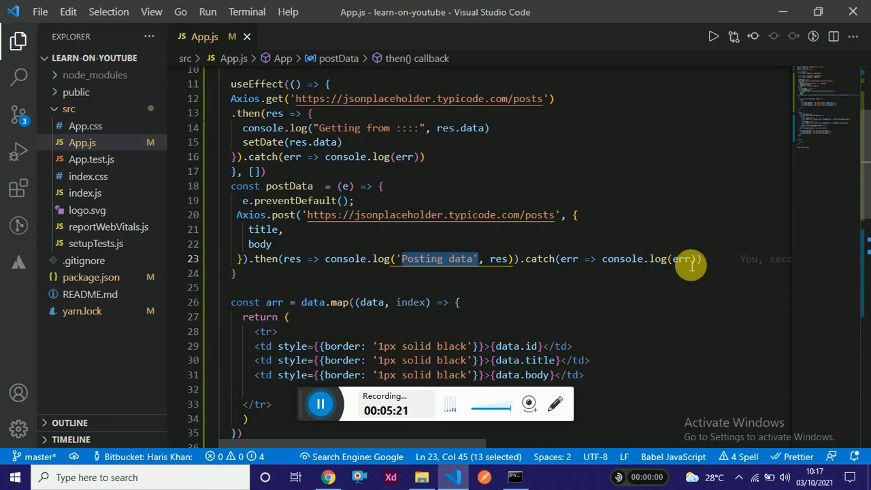
pyautogui.click(681, 258)
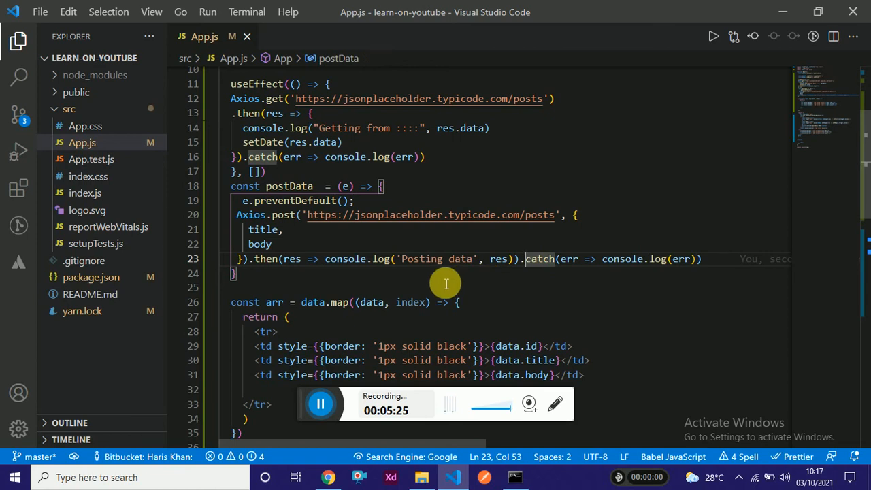
pyautogui.click(328, 477)
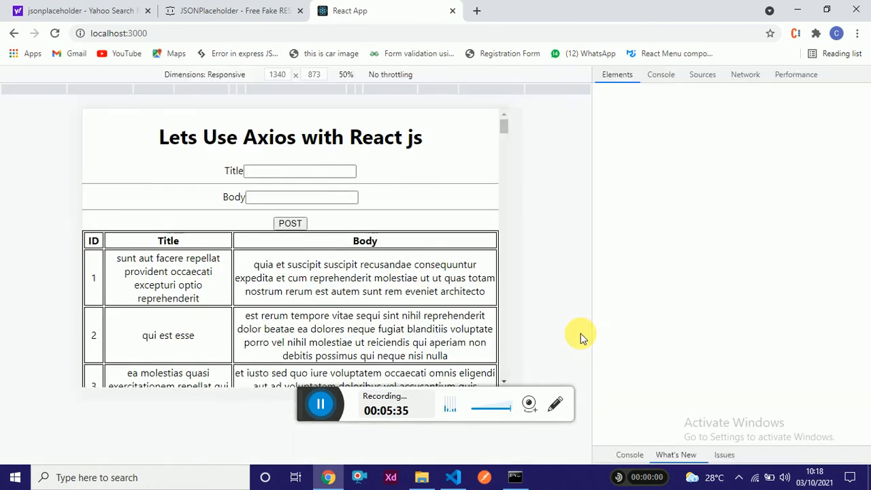
# Step: Show the DevTools console and enter 'title testing' and 'body testing' in the form fields
pyautogui.click(701, 74)
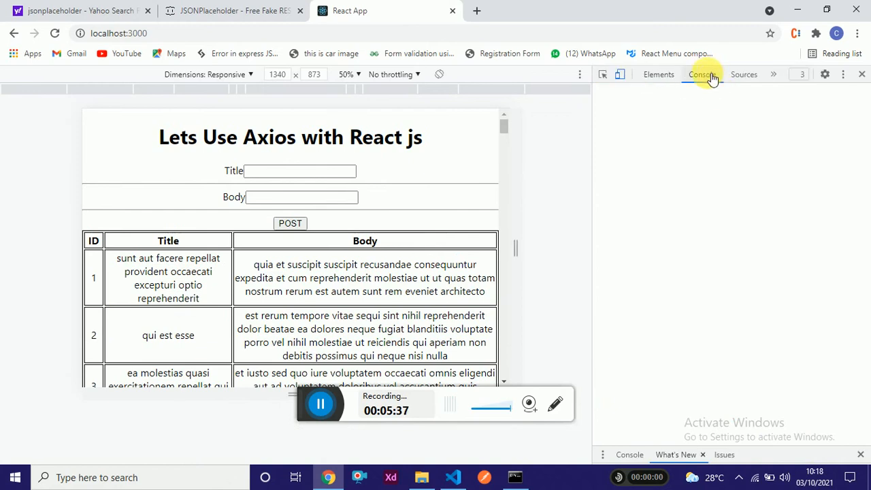
pyautogui.click(701, 74)
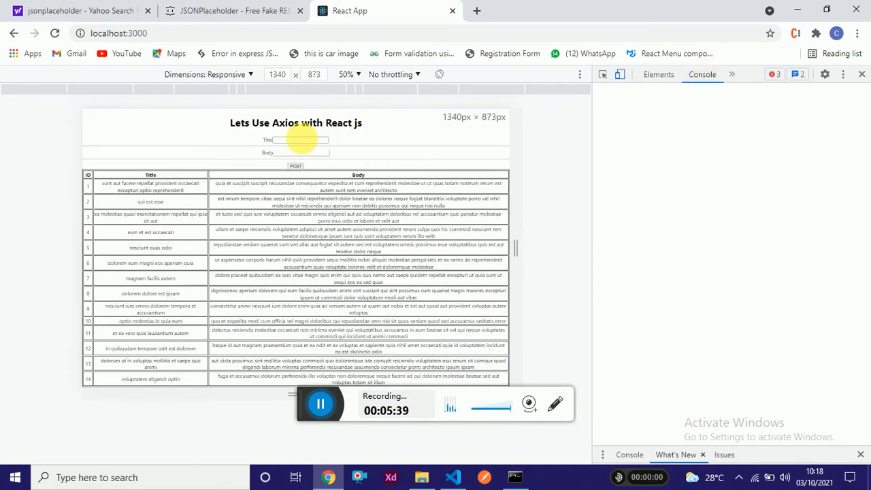
pyautogui.click(824, 74)
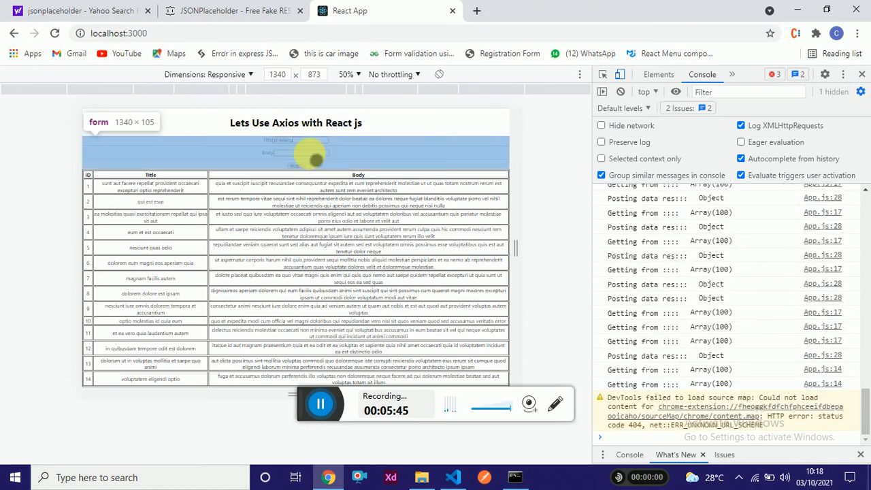
pyautogui.click(657, 74)
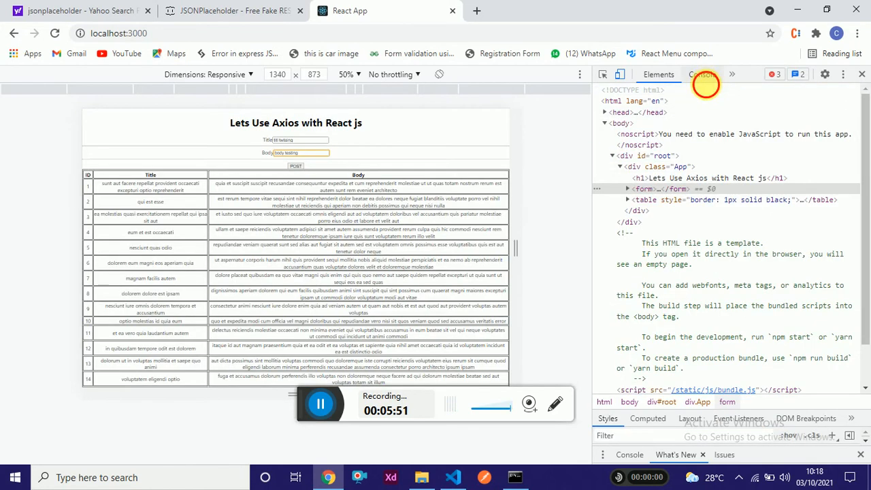
# Step: Check the console's 'Posting data' log showing status 201 and id 101, then return to App.js
pyautogui.click(702, 74)
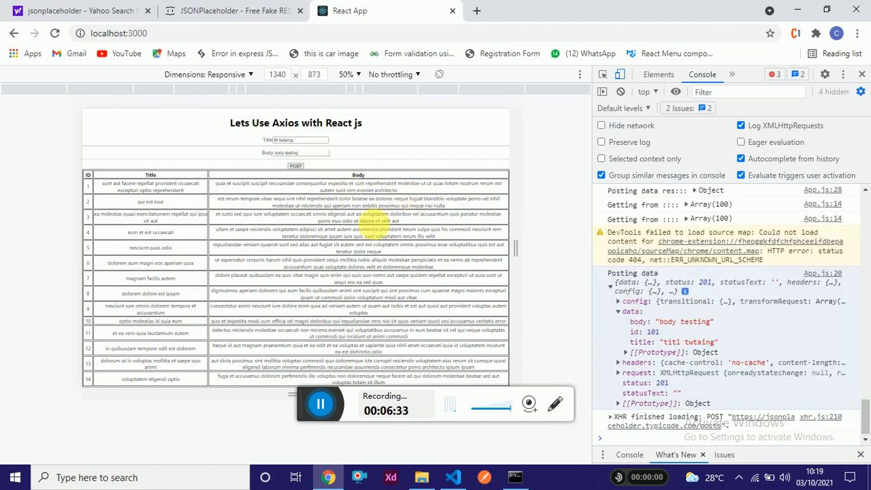
pyautogui.click(452, 477)
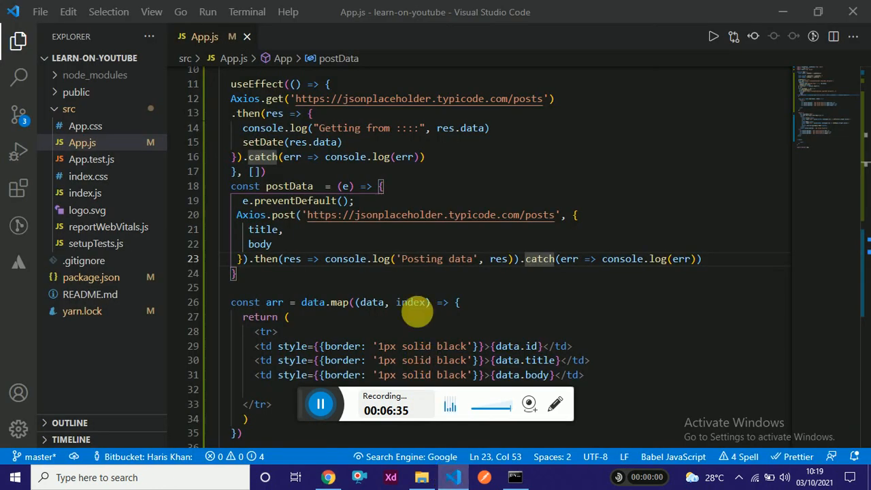